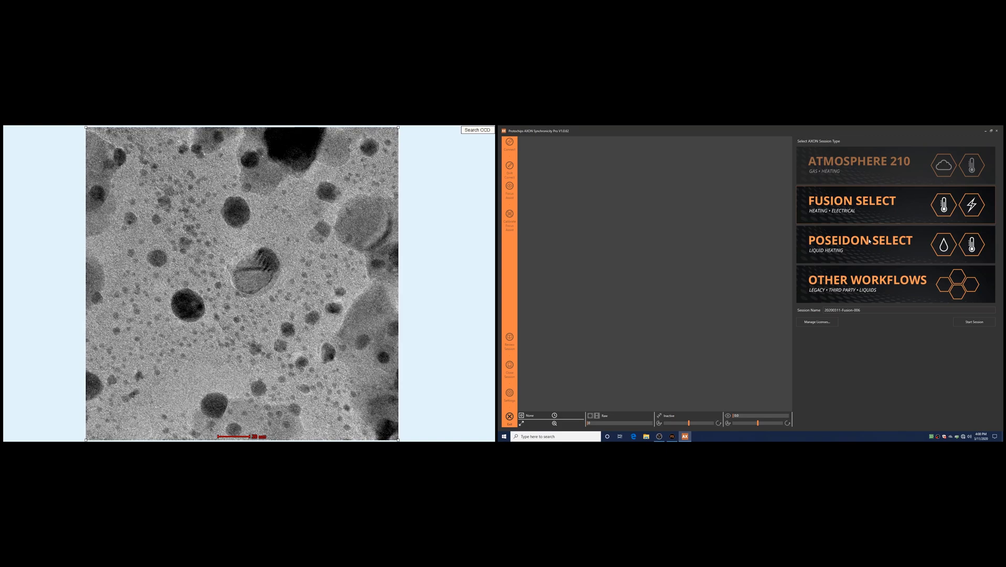
# - Start the Fusion Select session to bring up the live nanoparticle image at 368.1 °C
pyautogui.click(973, 321)
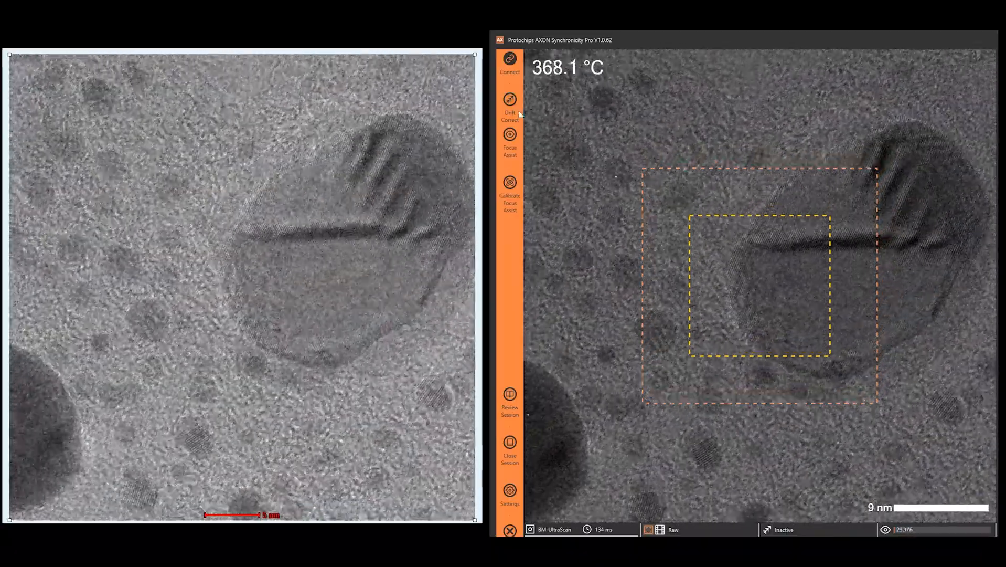
pyautogui.click(510, 103)
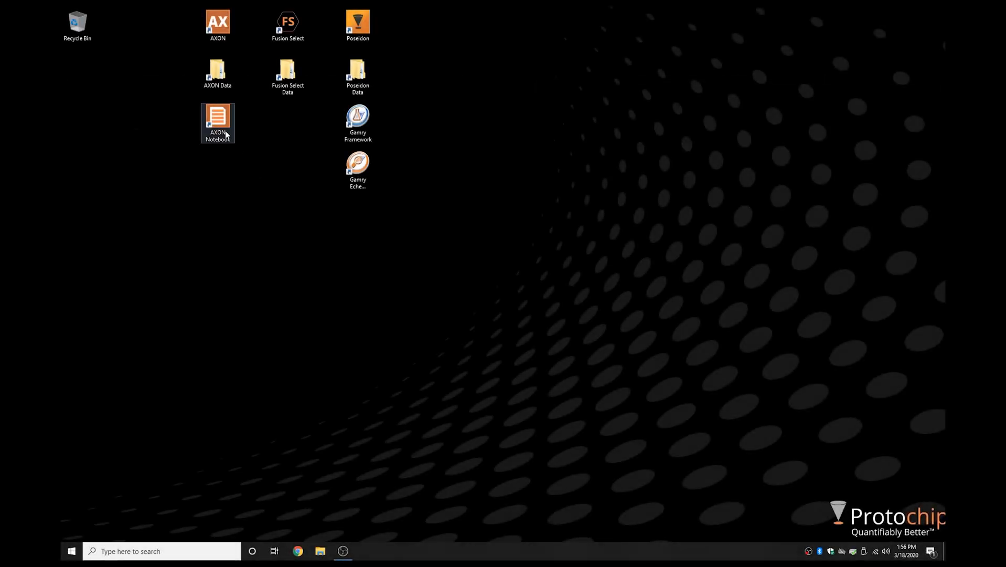
# - Launch AXON Notebook and load the 20200311-Fusion-006 session folder
pyautogui.doubleClick(217, 119)
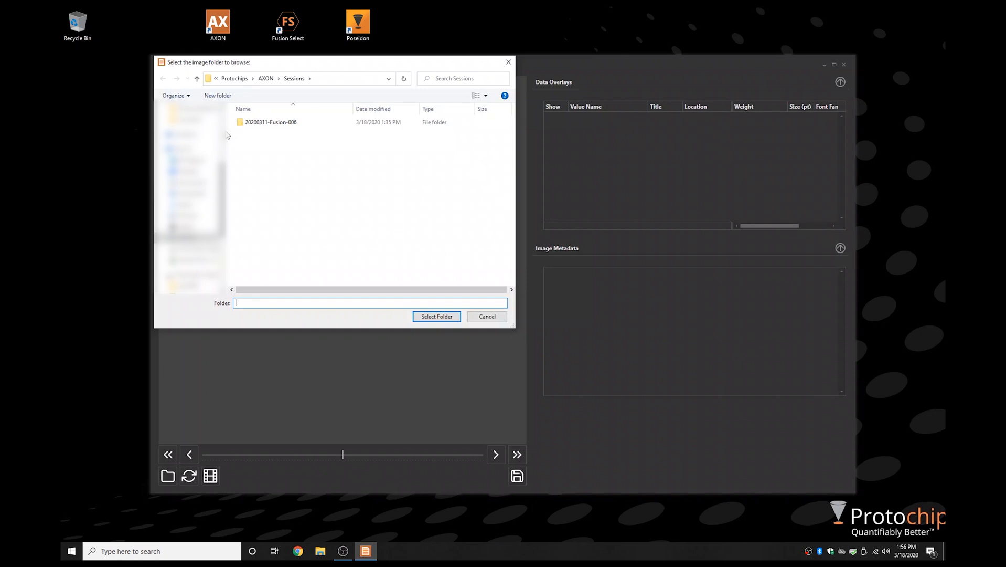
pyautogui.click(270, 122)
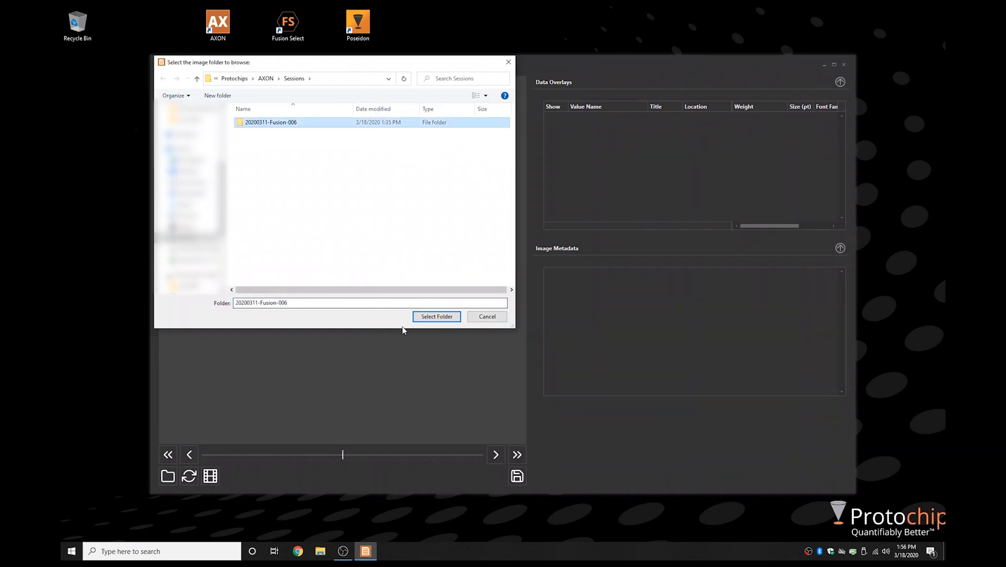
pyautogui.click(436, 316)
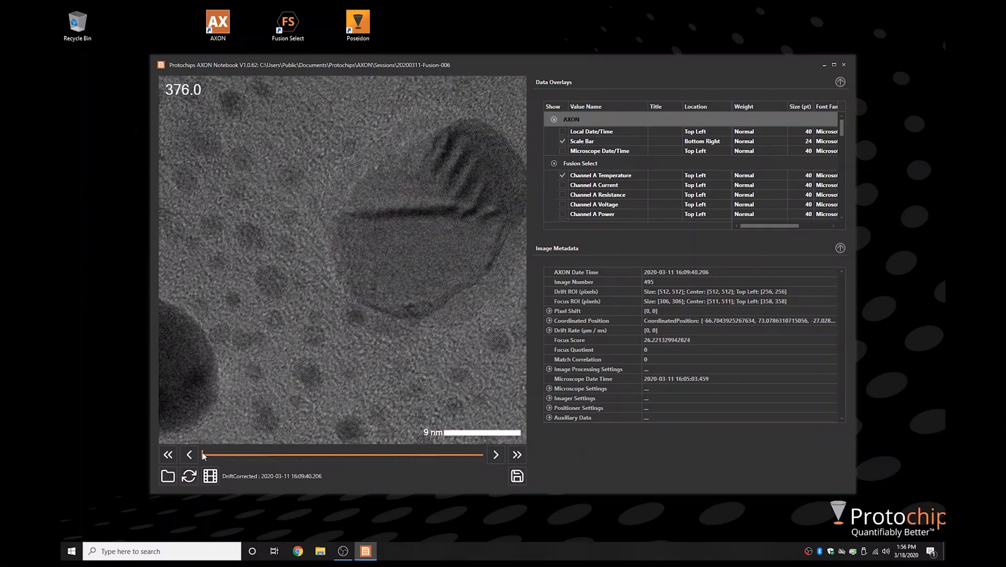
# - Step forward to frame 553 and set the Channel A Temperature overlay location to Bottom Left
pyautogui.click(517, 454)
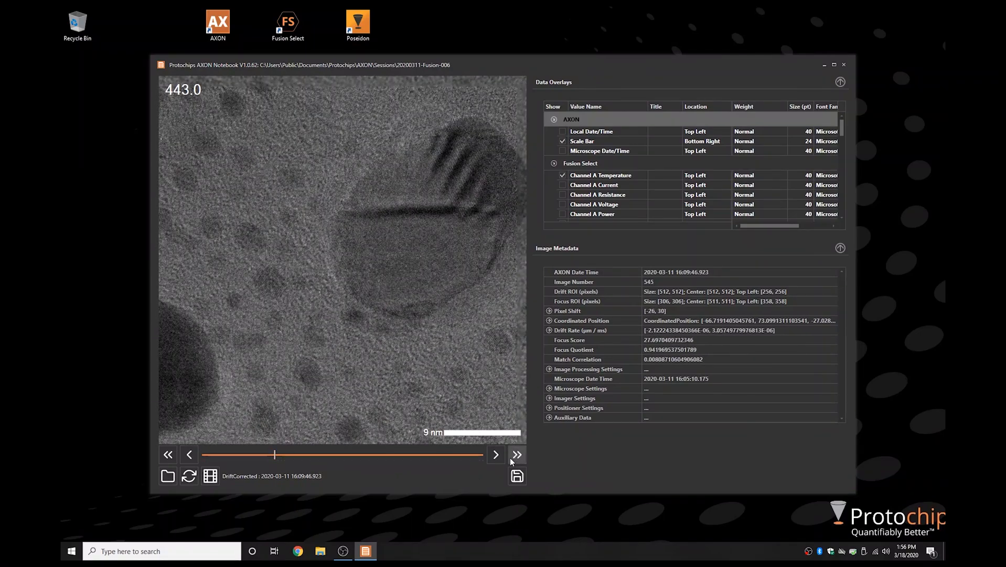
pyautogui.click(495, 454)
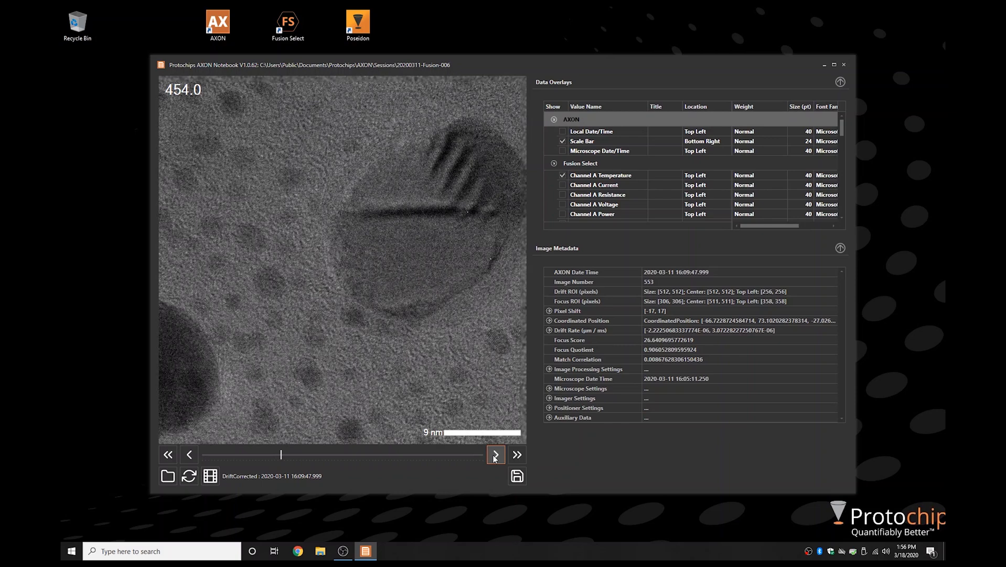
pyautogui.click(582, 141)
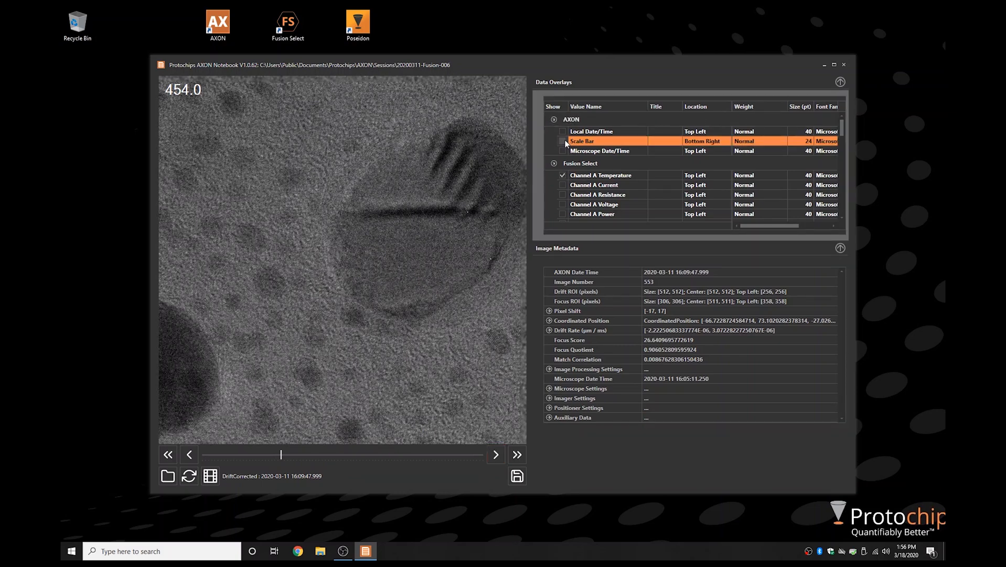
pyautogui.click(563, 141)
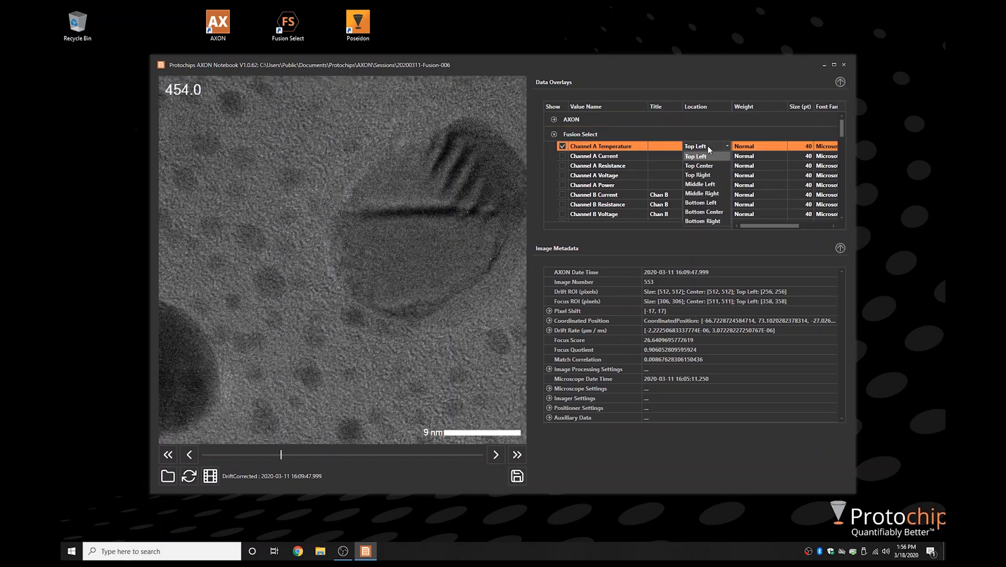
pyautogui.click(699, 165)
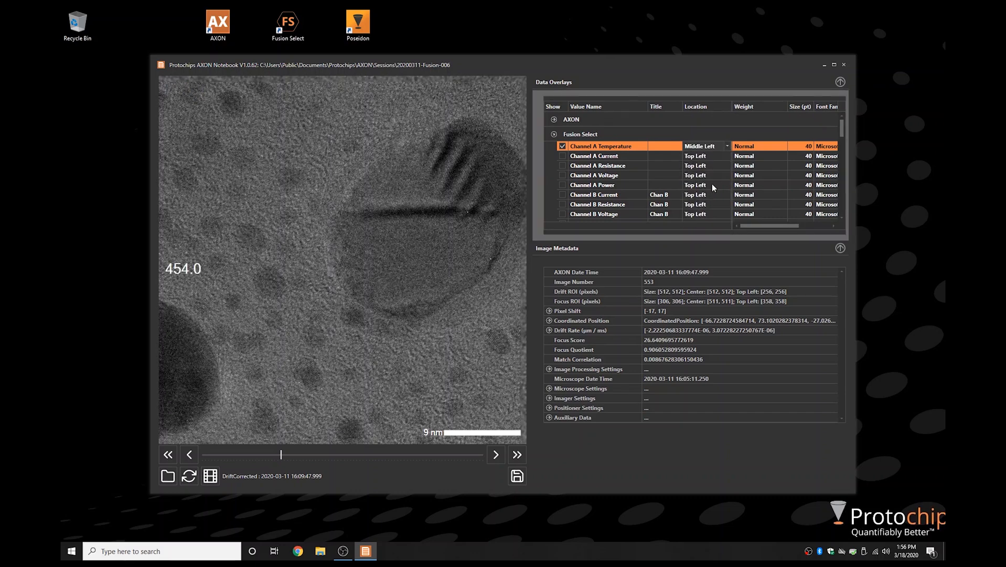
pyautogui.click(725, 145)
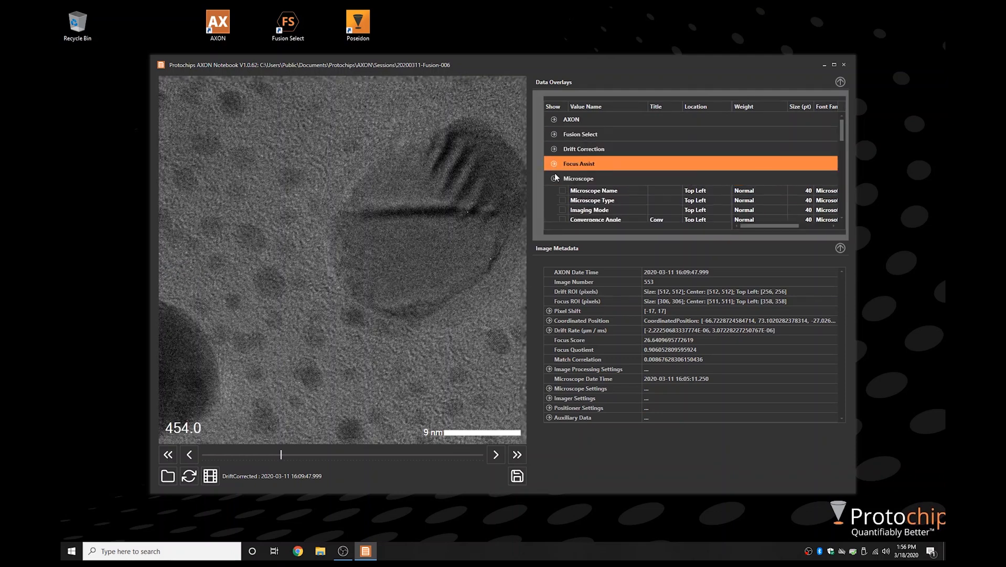
# - Enable the Coordinated Position X, Y, Z overlay and scrub back to frame 495
pyautogui.click(554, 179)
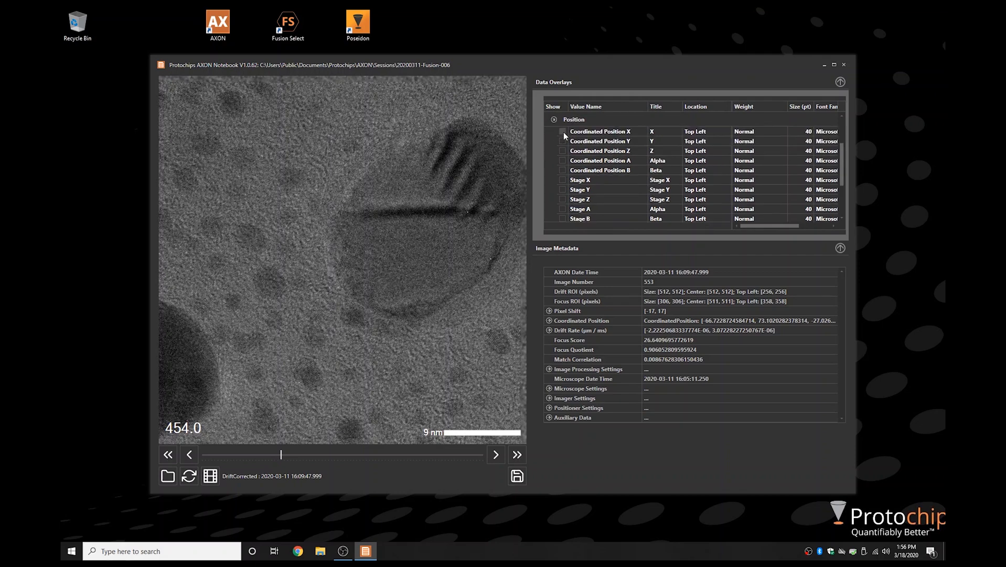
pyautogui.click(562, 132)
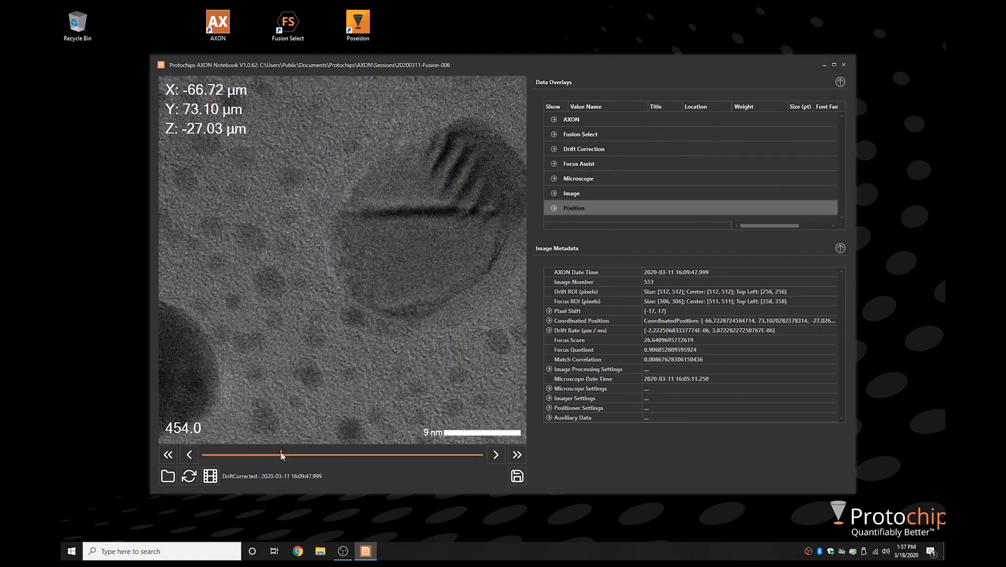
pyautogui.moveTo(281, 454); pyautogui.dragTo(252, 455)
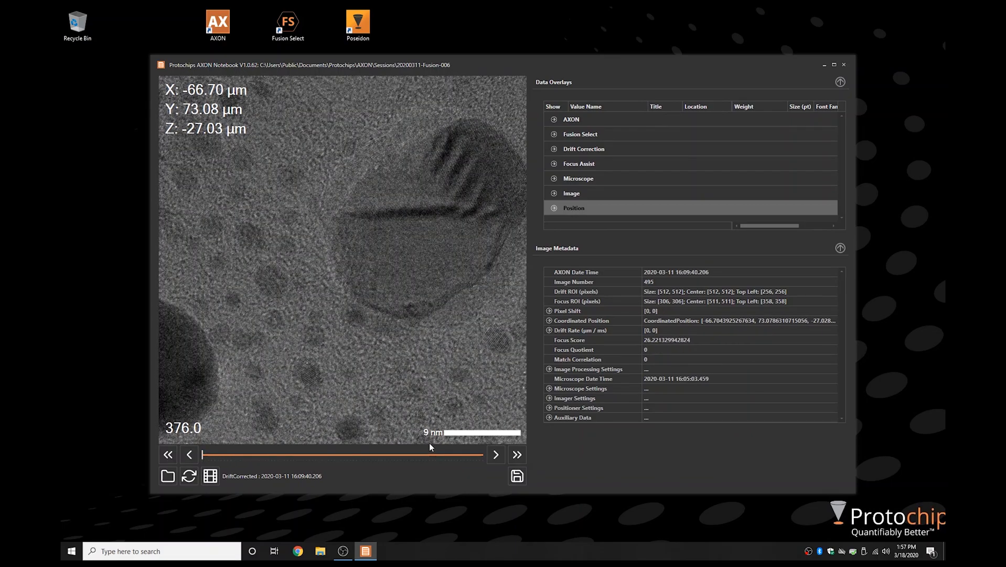
# - Step forward through the images to frame 676 where the temperature reads 500.0
pyautogui.click(497, 455)
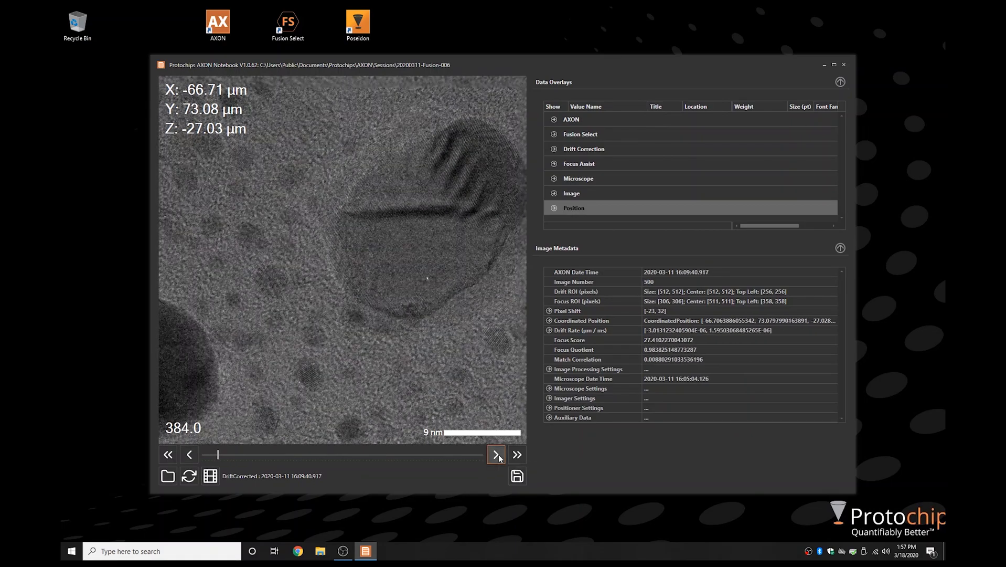
pyautogui.click(495, 454)
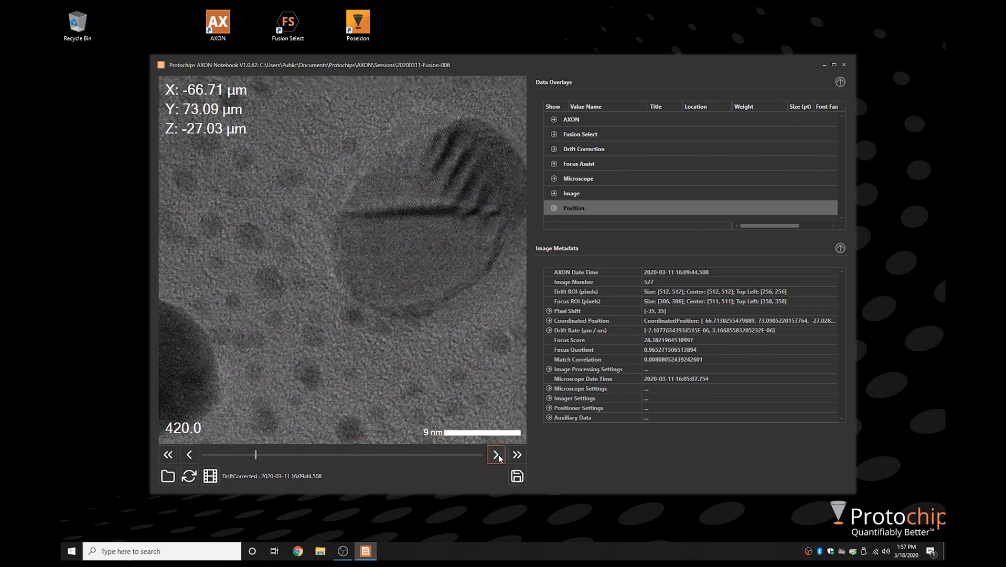
pyautogui.click(495, 454)
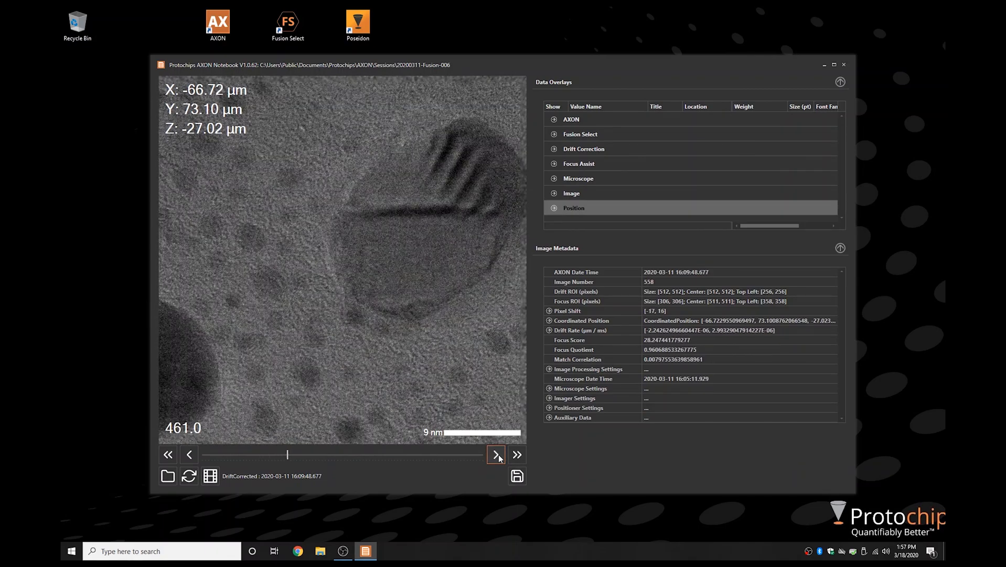
pyautogui.click(495, 455)
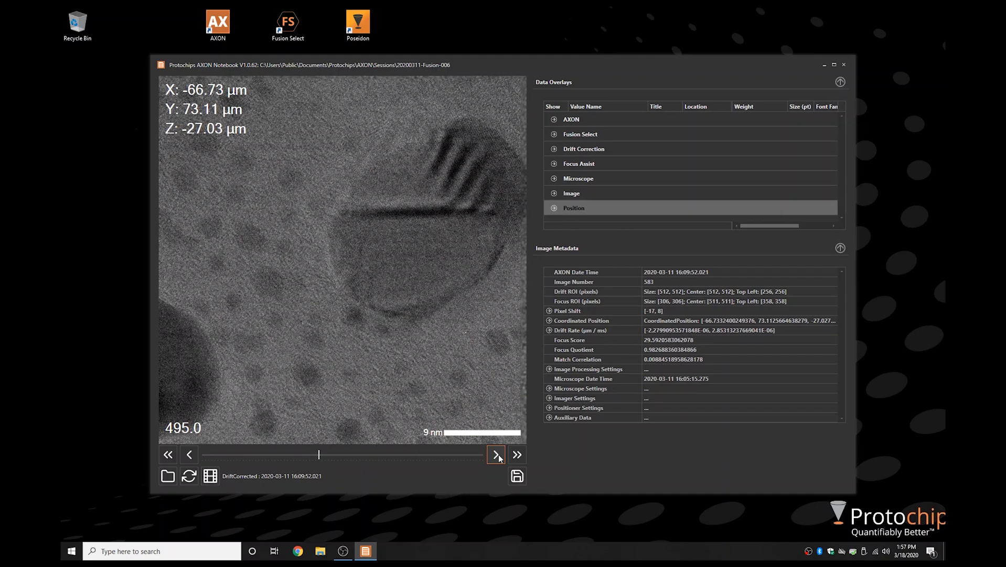
pyautogui.click(496, 454)
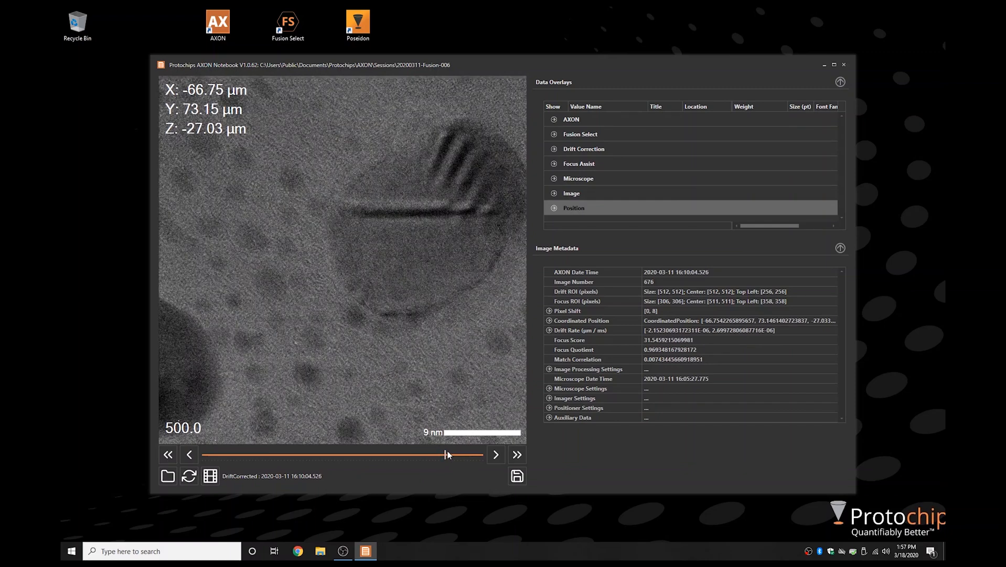
# - Enable the Local Date/Time overlay in the AXON group and scrub back to image 495
pyautogui.click(554, 122)
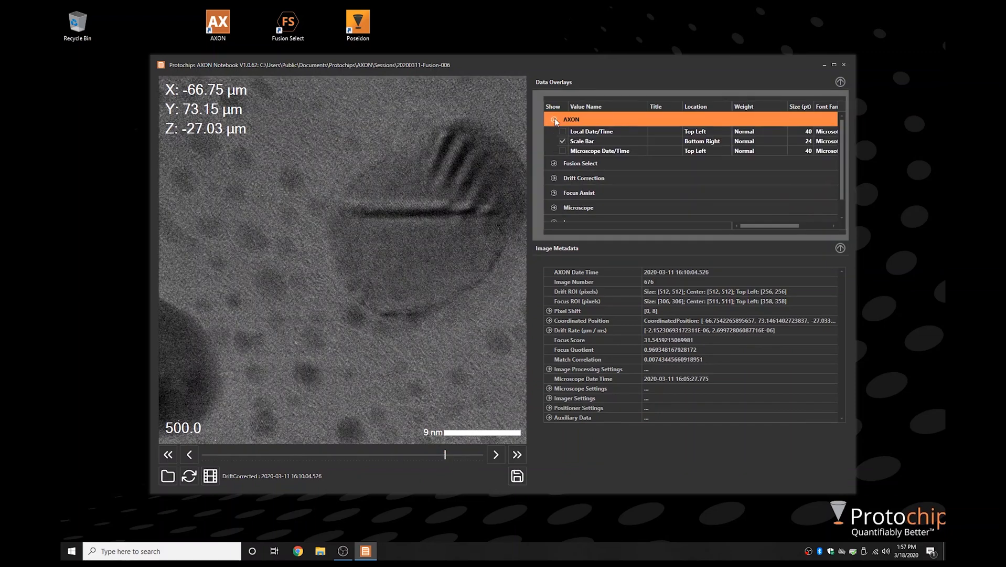
pyautogui.click(562, 131)
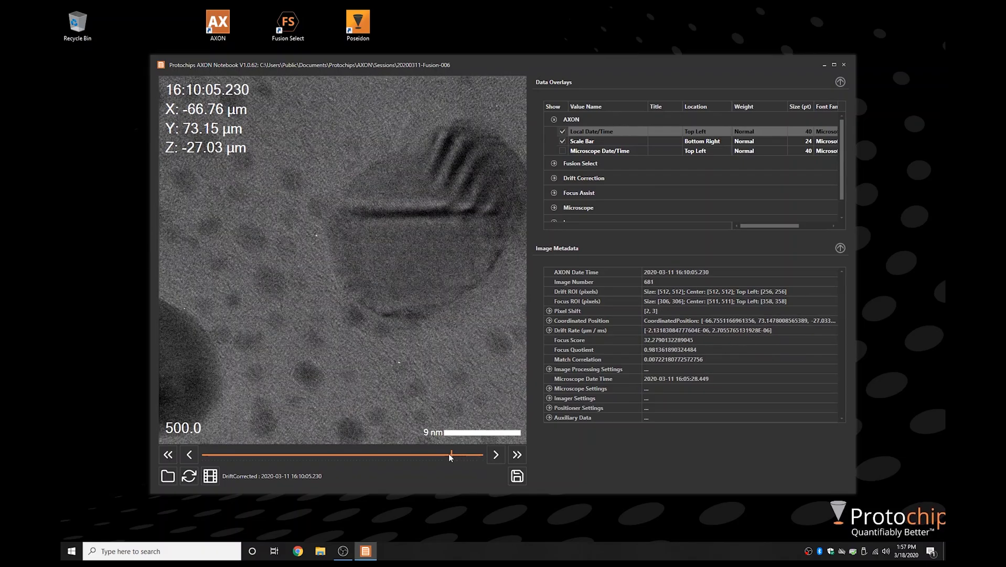
pyautogui.moveTo(449, 454); pyautogui.dragTo(352, 454)
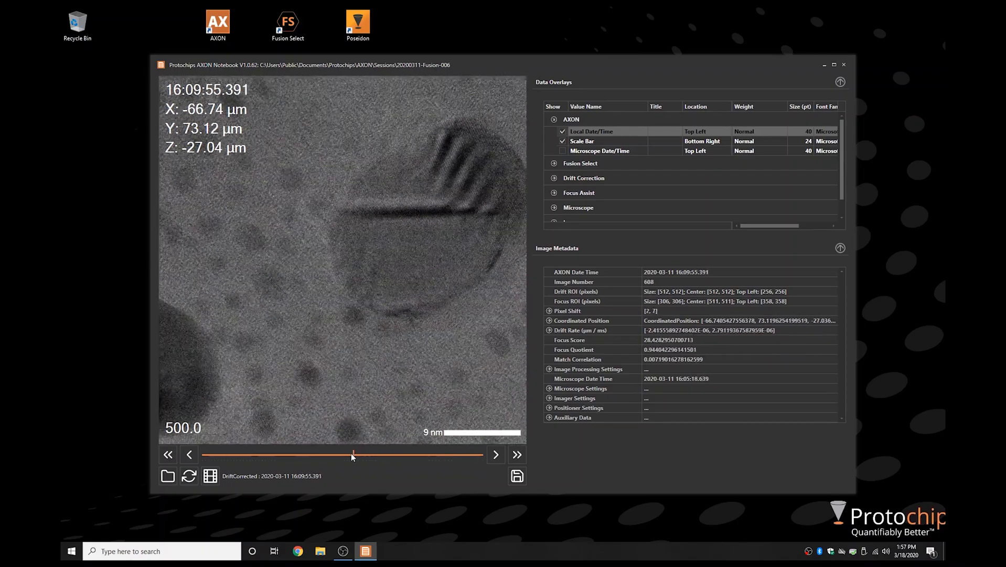
pyautogui.moveTo(353, 454); pyautogui.dragTo(240, 454)
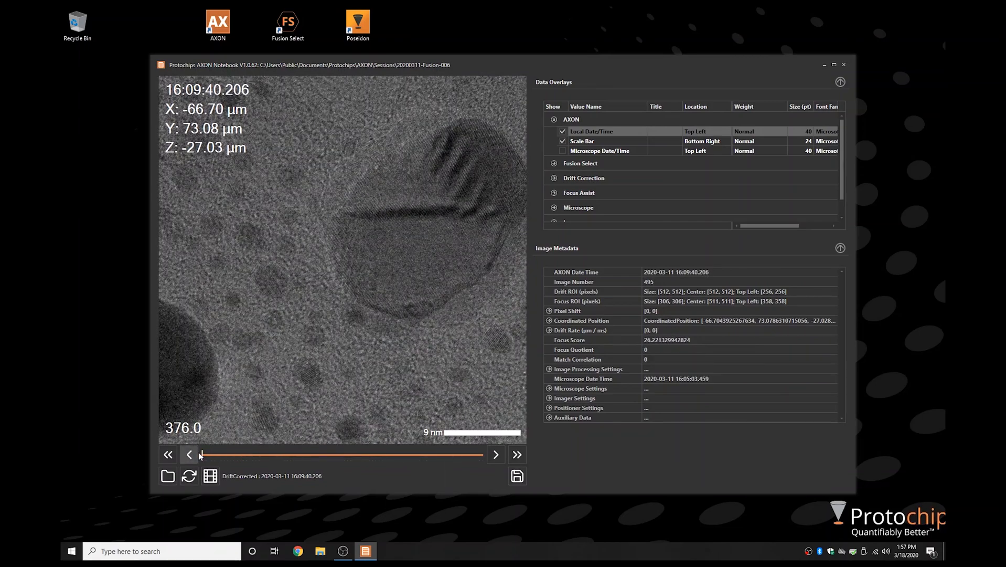
pyautogui.moveTo(188, 476)
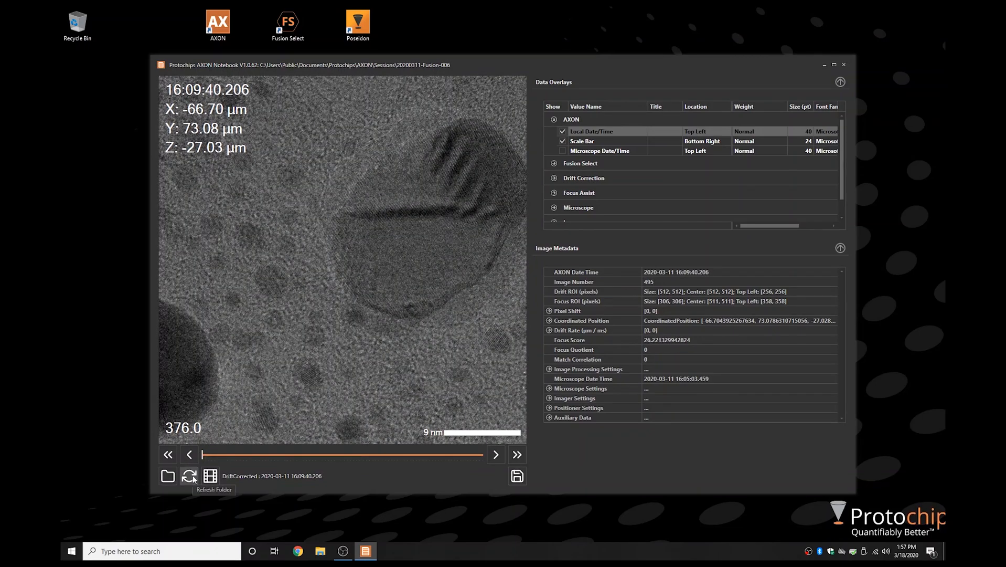
pyautogui.moveTo(168, 475)
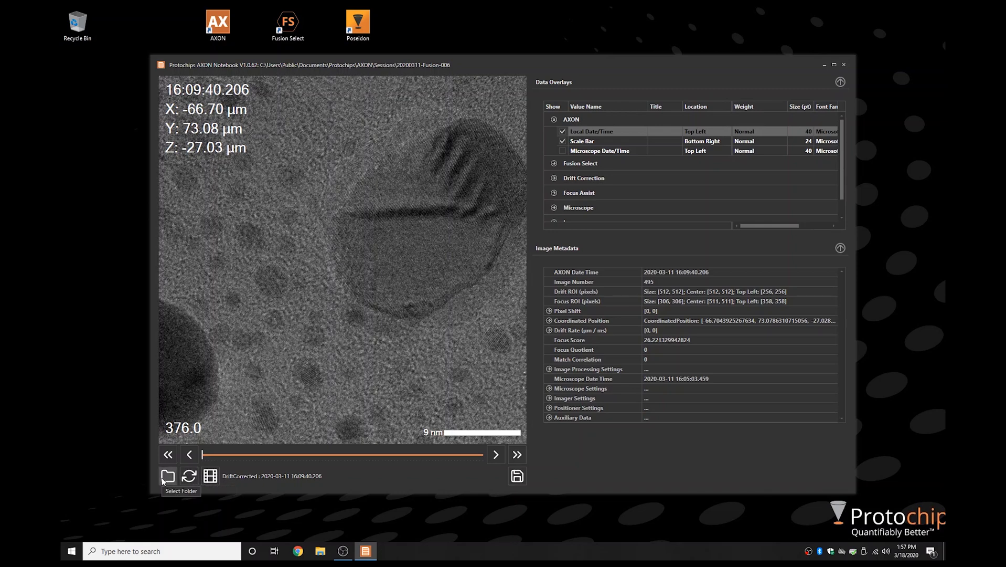
pyautogui.moveTo(516, 475)
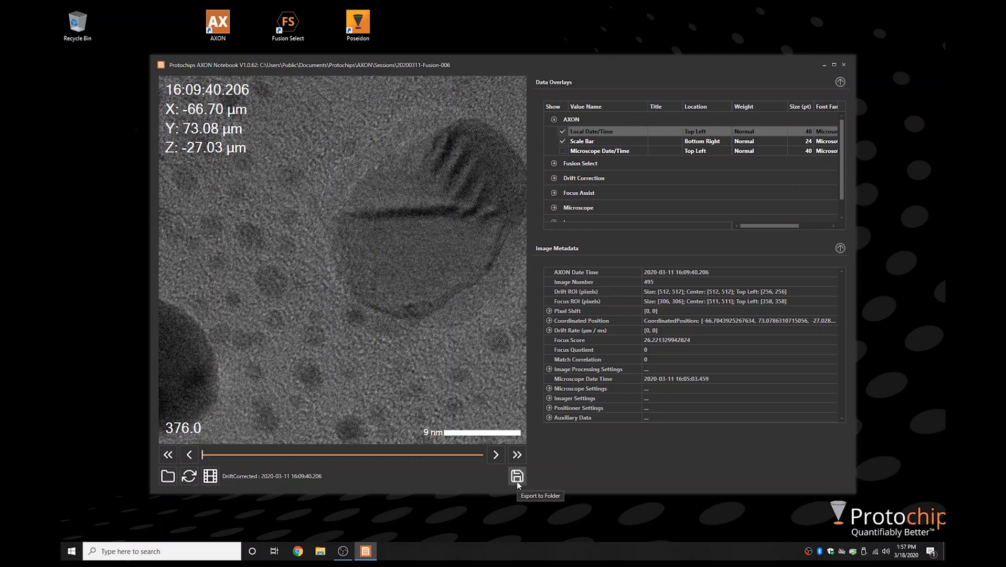
# - Set the export destination to a new FusionDemo folder on the desktop
pyautogui.click(517, 475)
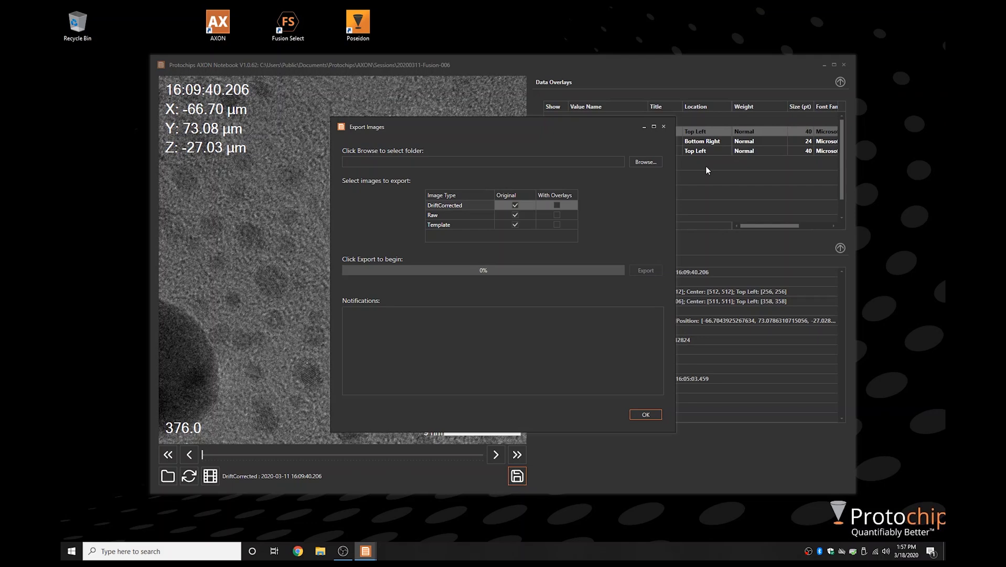
pyautogui.click(645, 160)
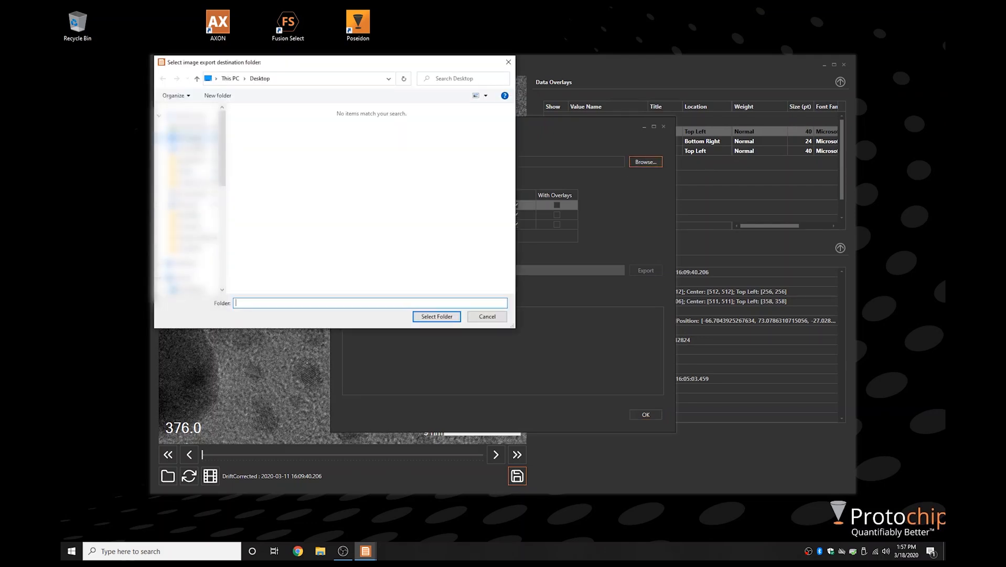
pyautogui.click(217, 95)
pyautogui.write('FusionD')
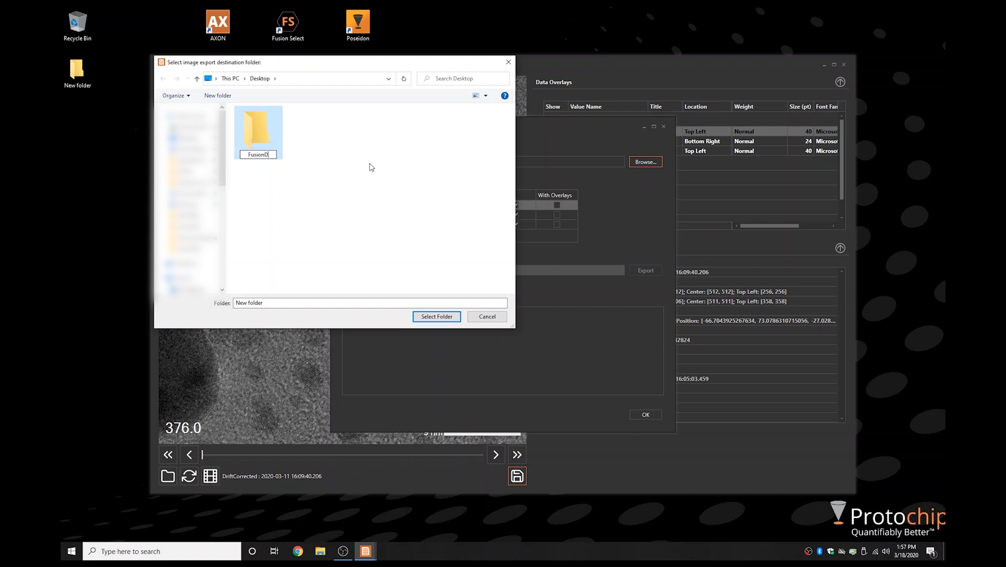
pyautogui.doubleClick(258, 126)
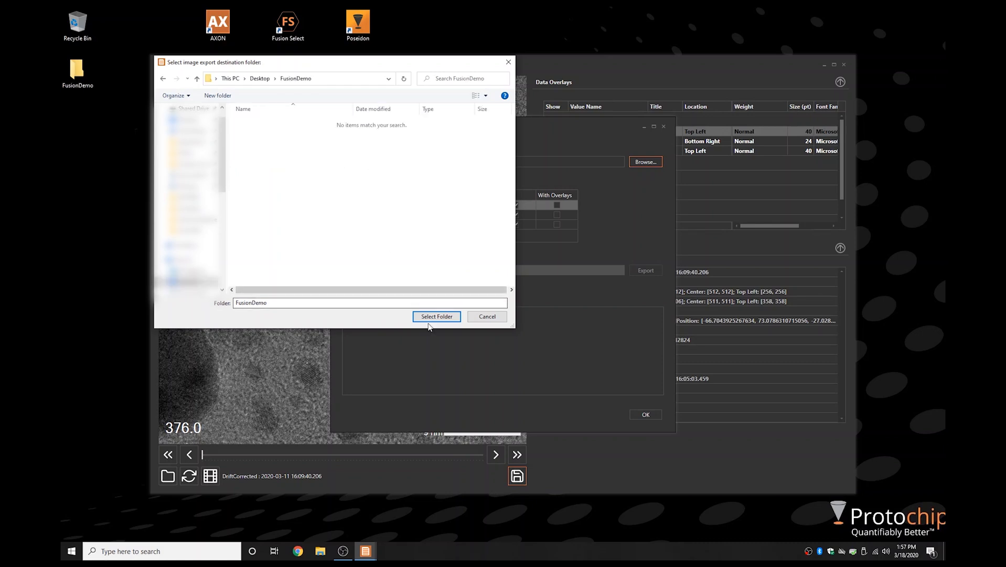
pyautogui.click(437, 315)
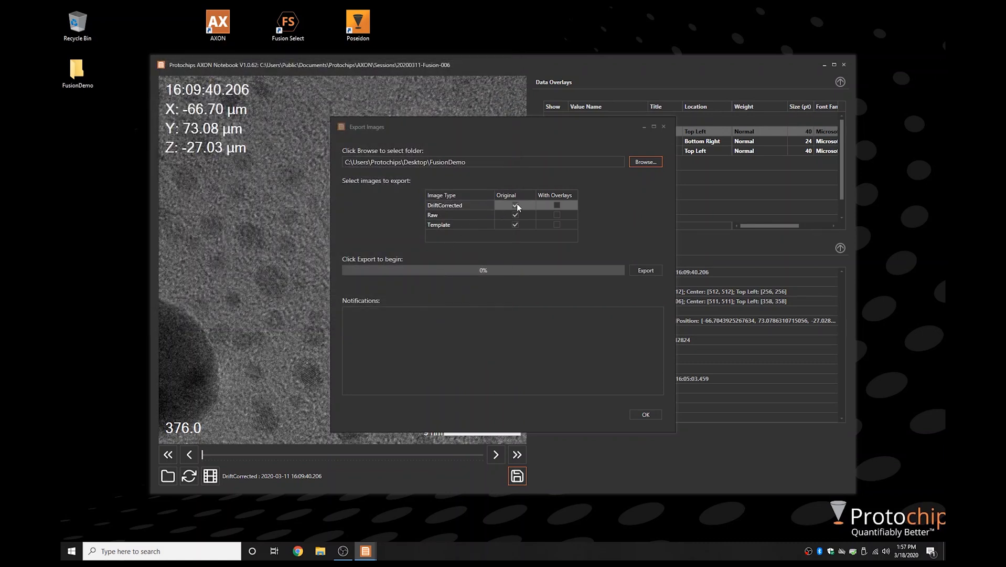
# - Export the 90 DriftCorrected images plain and with overlays, excluding Raw and Template
pyautogui.click(556, 205)
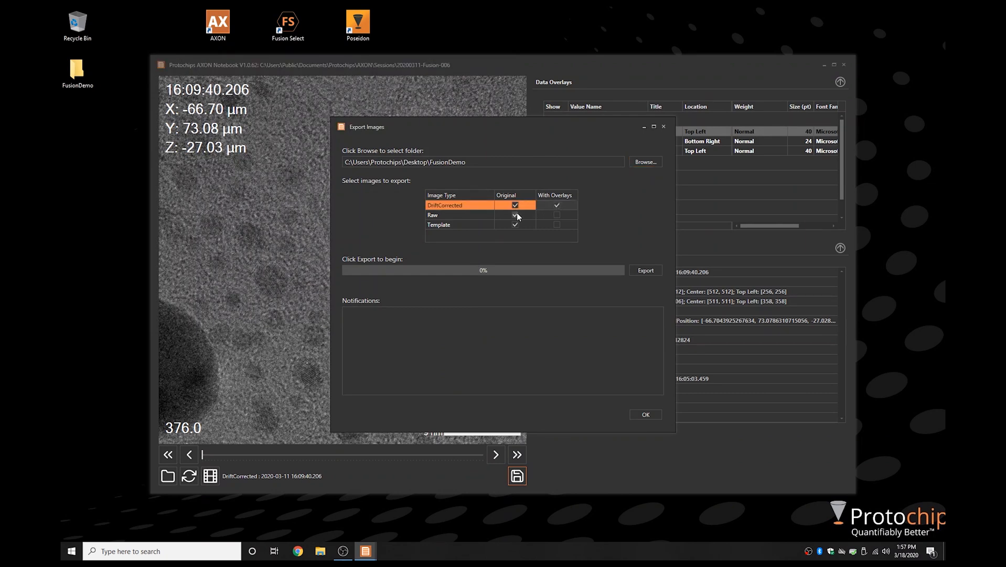
pyautogui.click(556, 214)
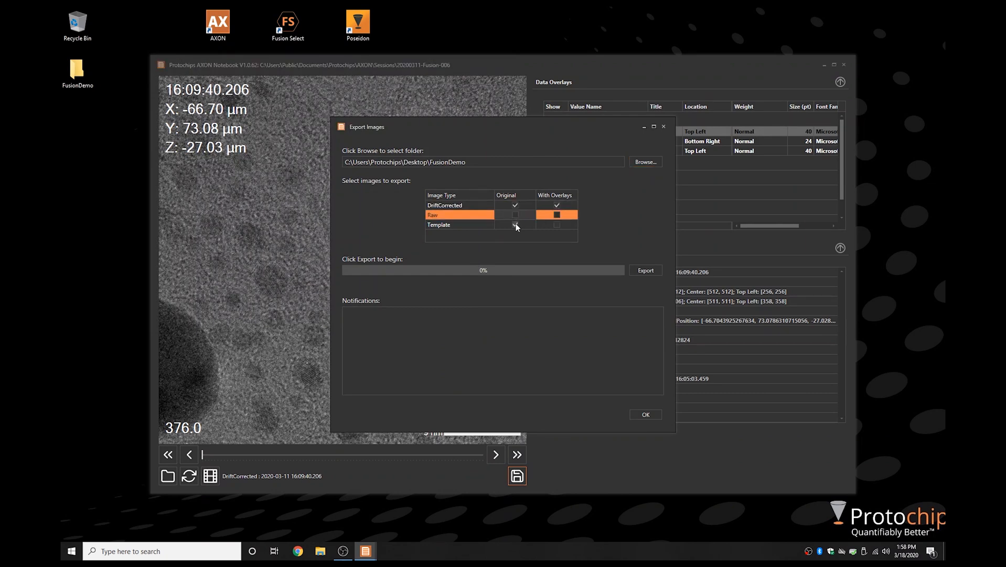
pyautogui.click(439, 224)
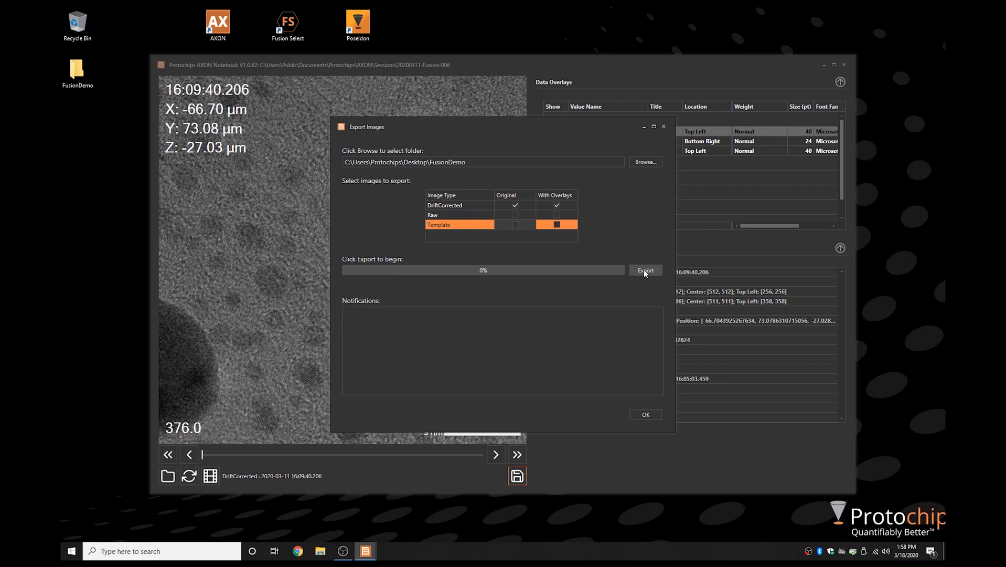
pyautogui.click(646, 269)
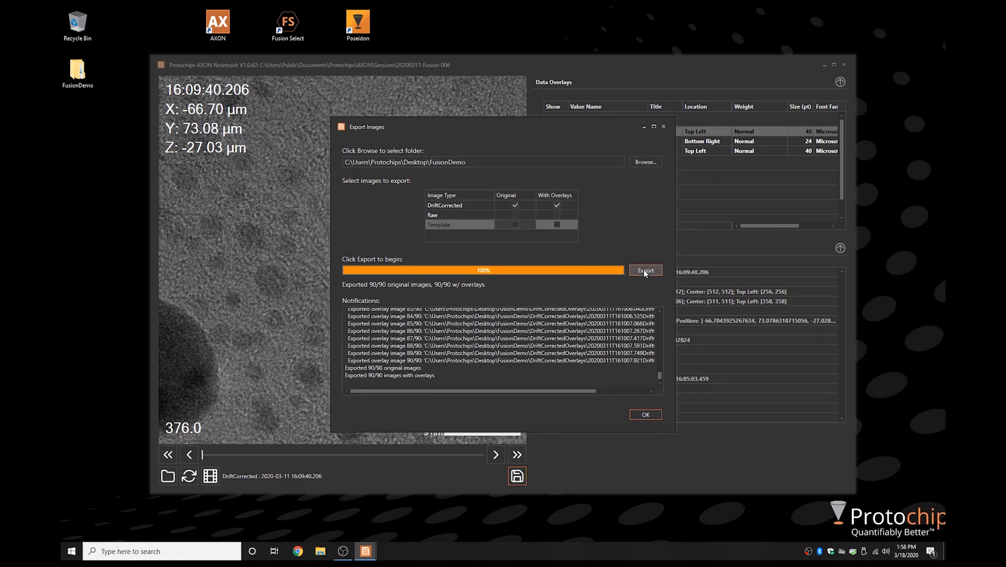
pyautogui.click(645, 414)
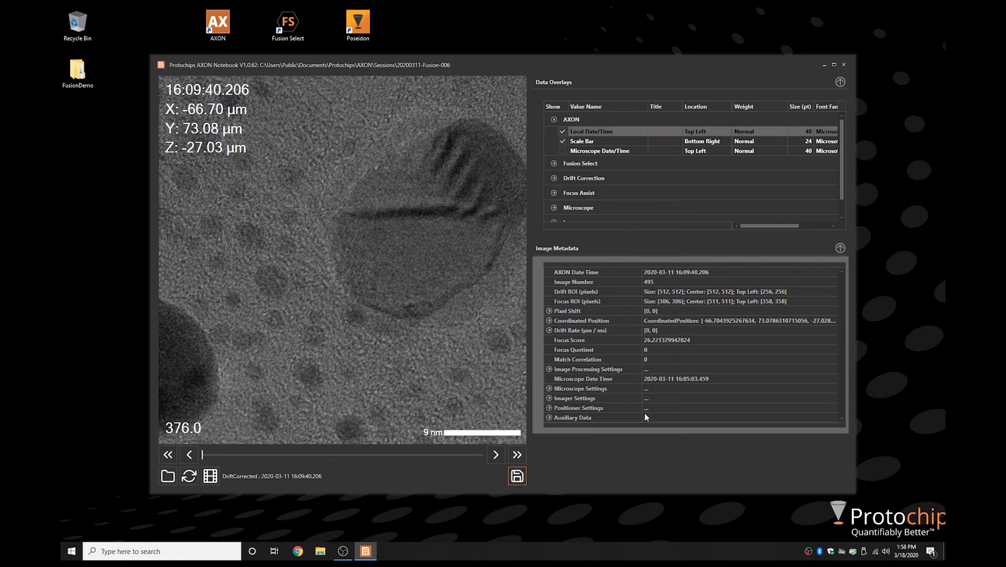
# - Browse the FusionDemo folder and view the first PNG in DriftCorrectedOverlays in Photos
pyautogui.click(77, 73)
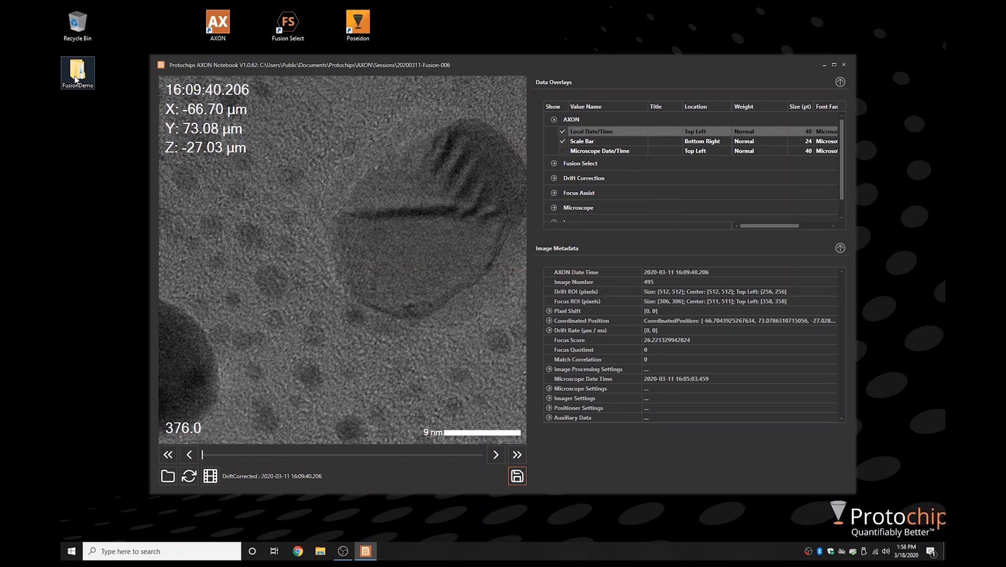
pyautogui.click(835, 64)
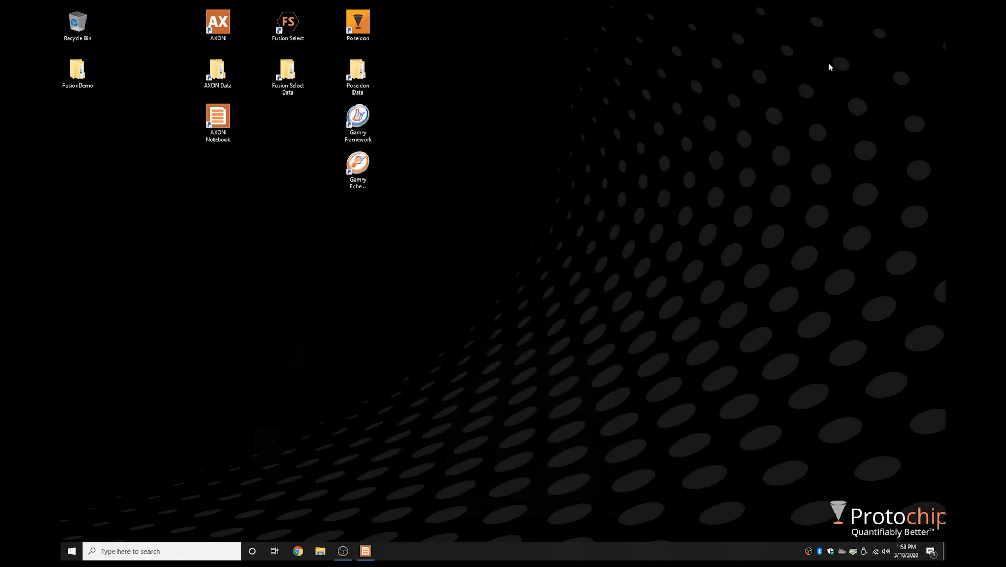
pyautogui.doubleClick(77, 70)
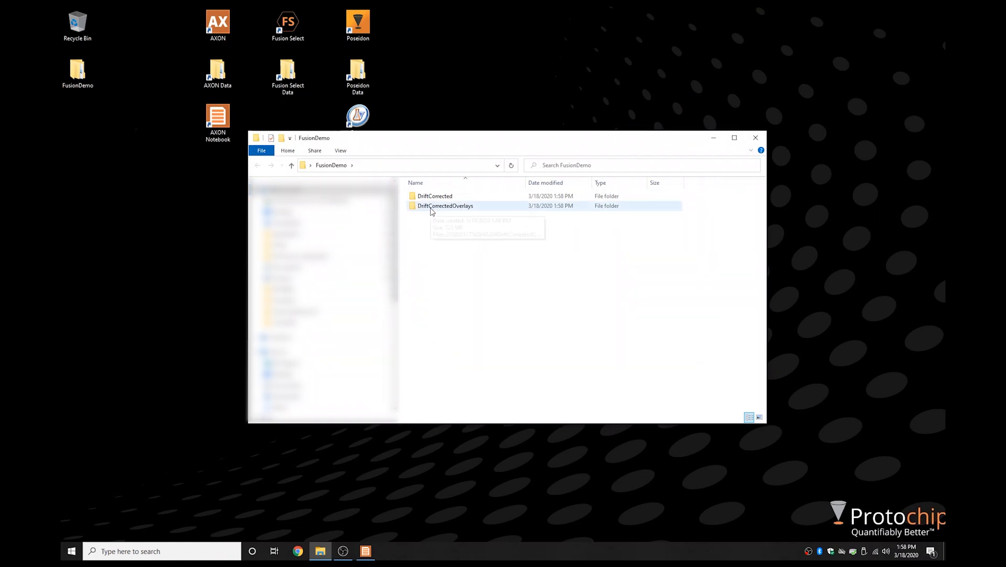
pyautogui.doubleClick(434, 196)
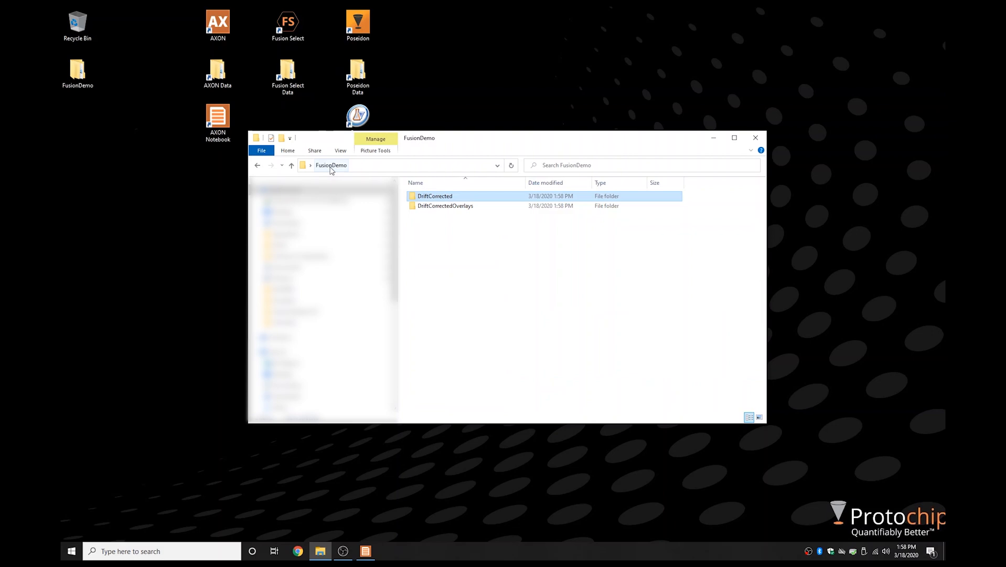
pyautogui.doubleClick(445, 205)
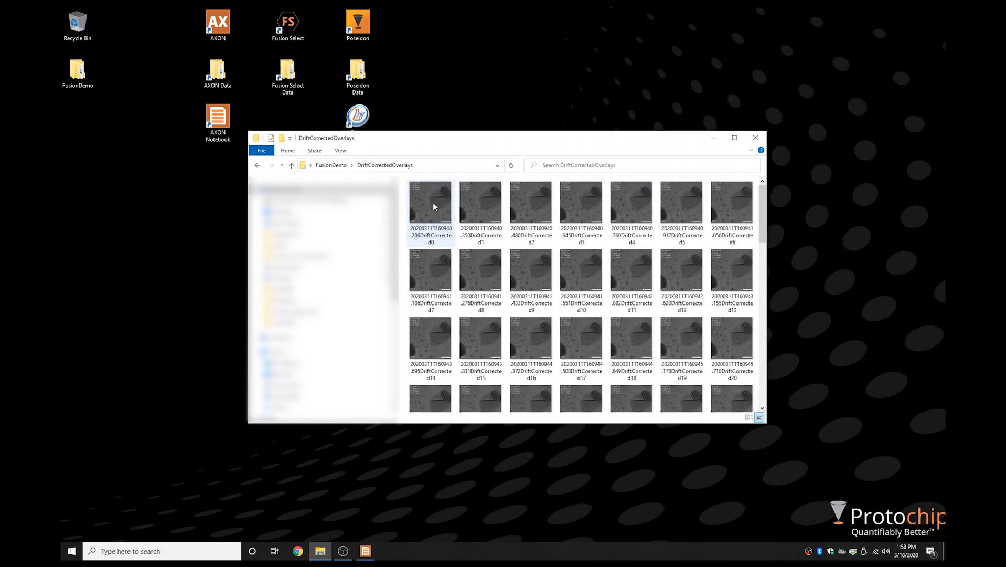
pyautogui.doubleClick(430, 205)
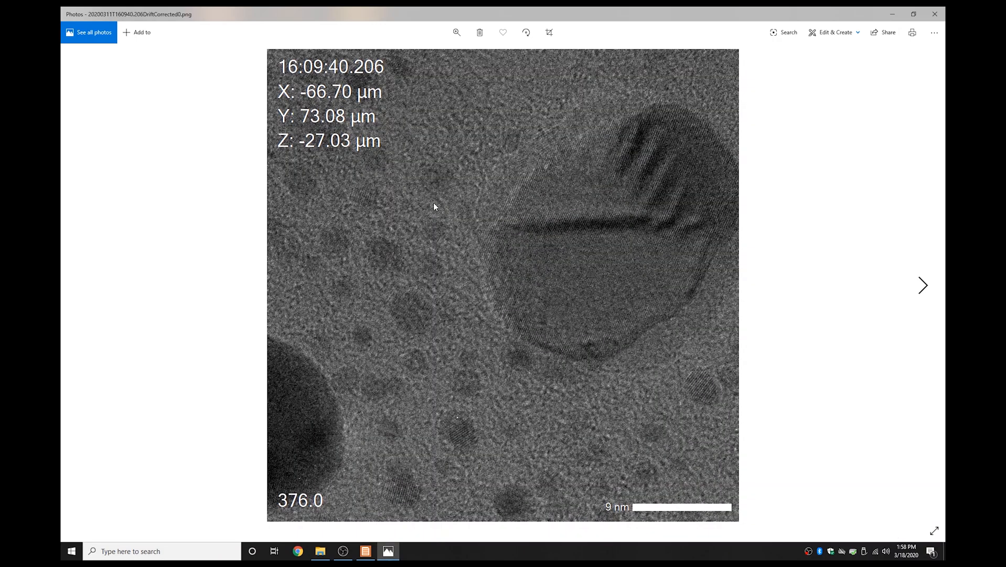
# - Flip through a few exported overlay images in Photos, then close the viewer
pyautogui.click(922, 285)
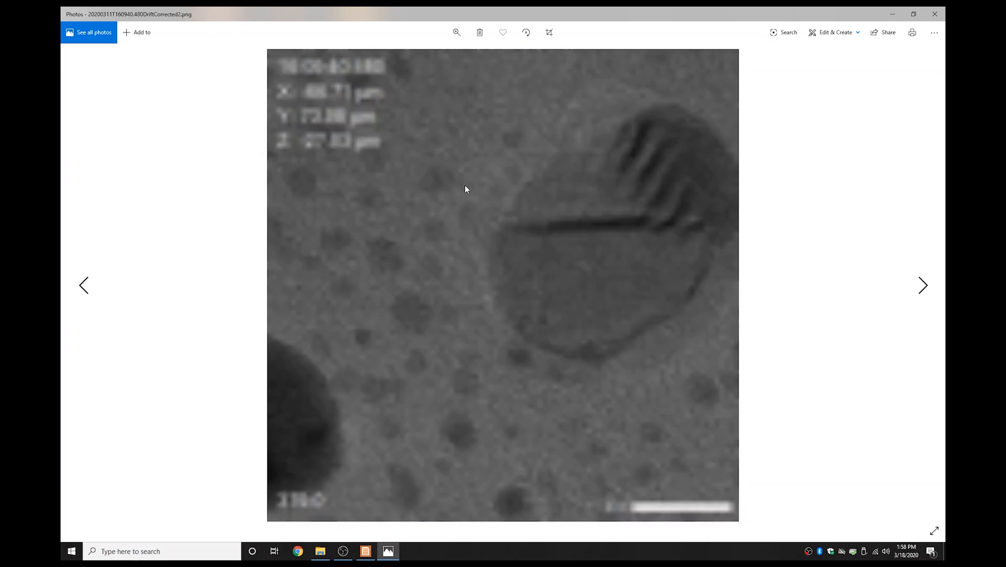
pyautogui.click(922, 286)
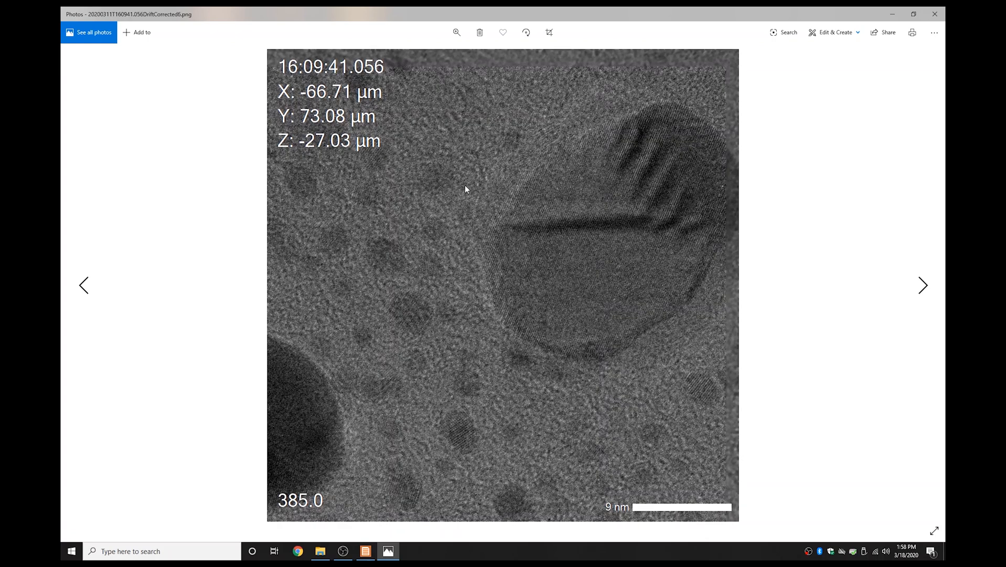
pyautogui.click(922, 286)
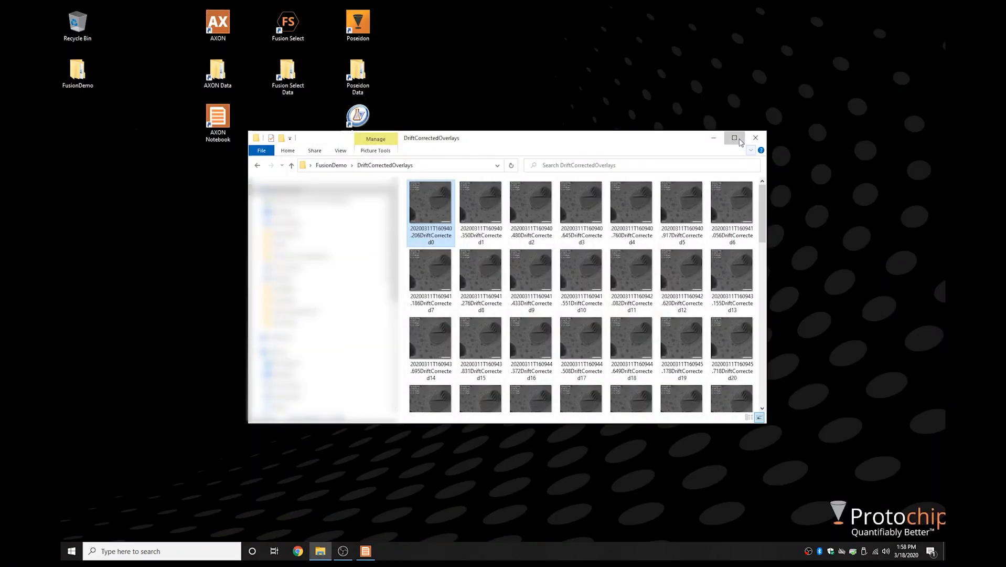
# - From metadata.xlsx, build a pivot of Average ChannelATemperature by ImageName with a line PivotChart
pyautogui.click(734, 137)
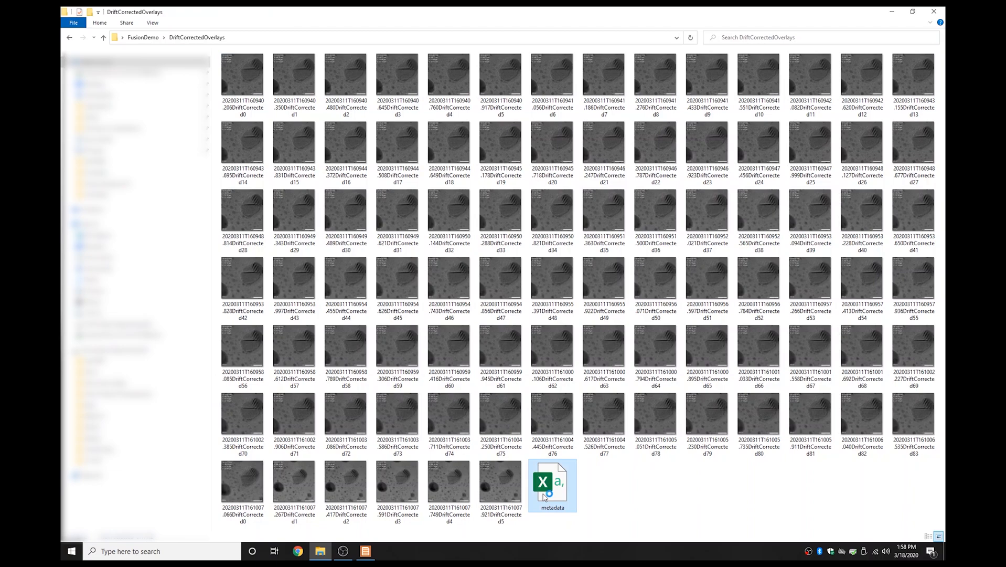
pyautogui.doubleClick(553, 482)
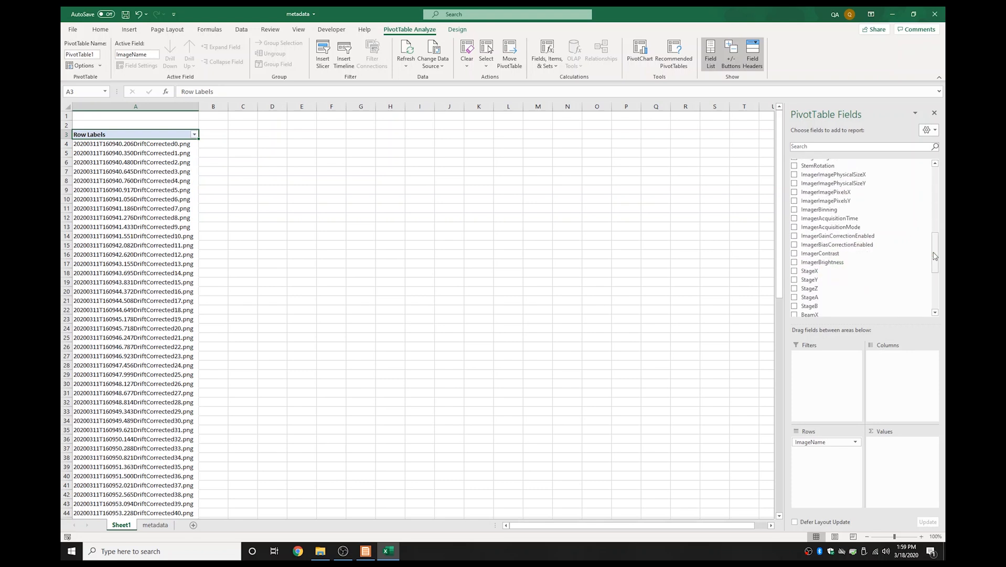
pyautogui.click(795, 281)
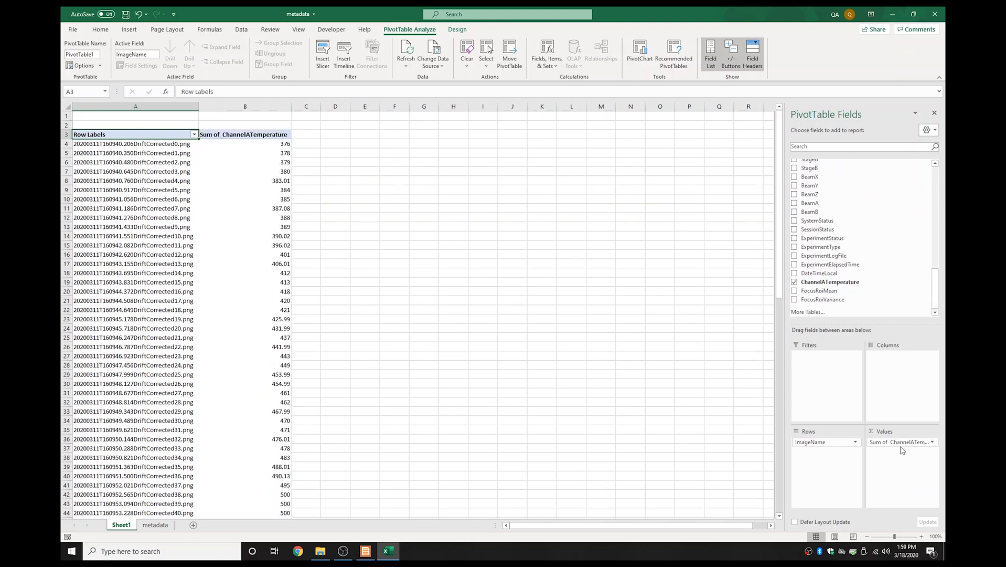
pyautogui.click(639, 53)
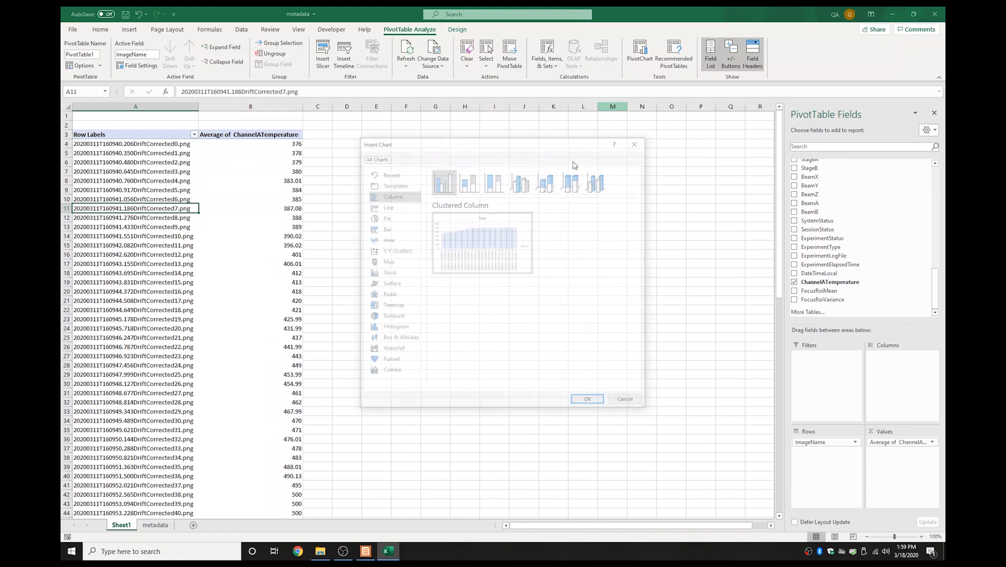
pyautogui.click(585, 399)
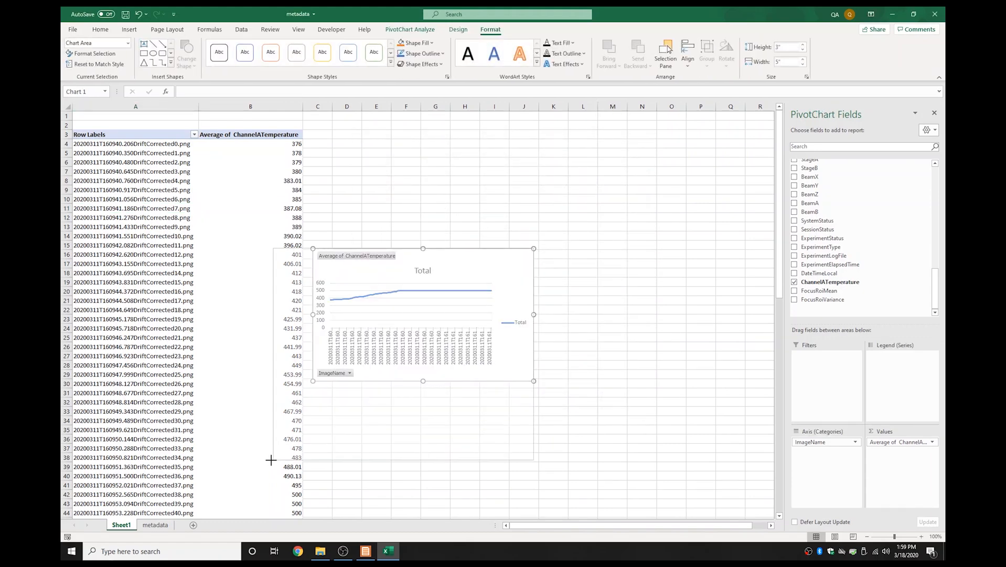